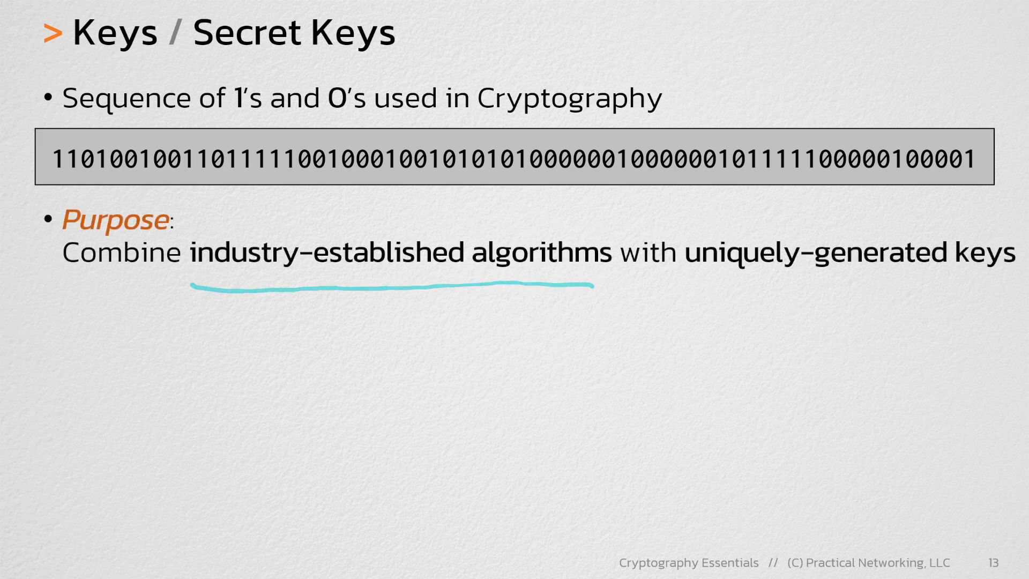
{"action": "left_click_drag", "start_coordinate": [393, 285], "coordinate": [847, 275]}
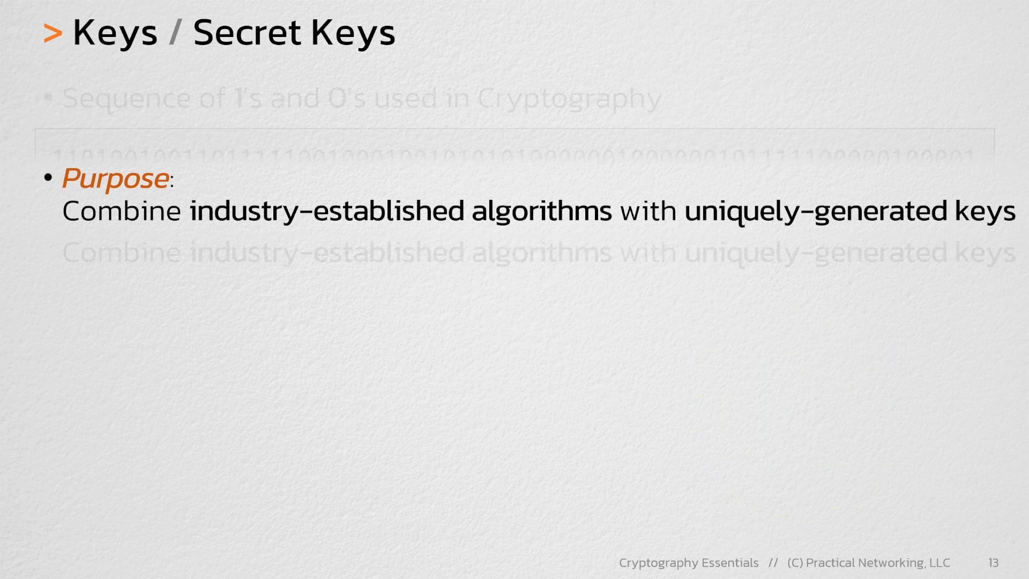
{"action": "key", "text": "Right"}
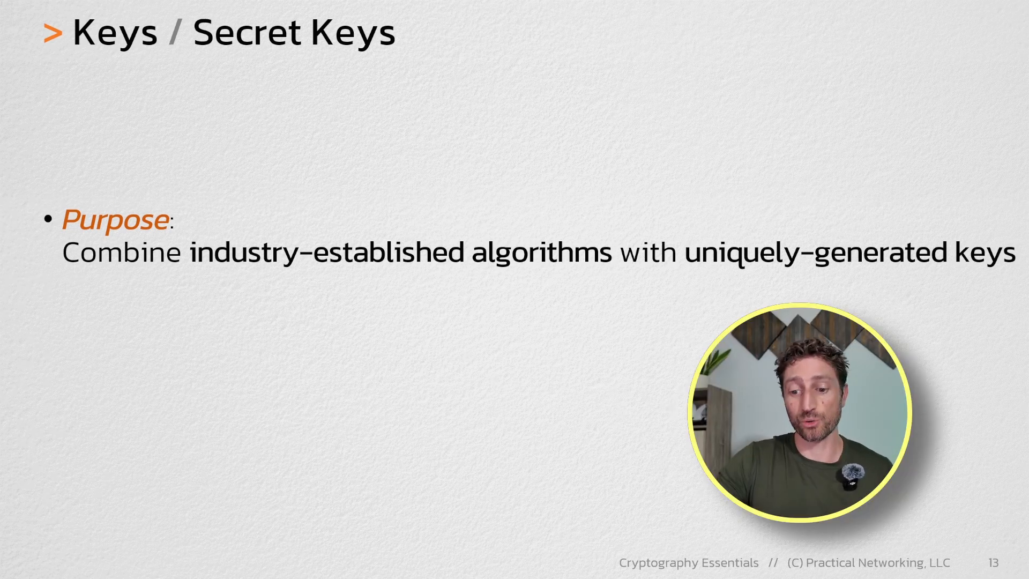
{"action": "left_click_drag", "start_coordinate": [194, 287], "coordinate": [526, 285]}
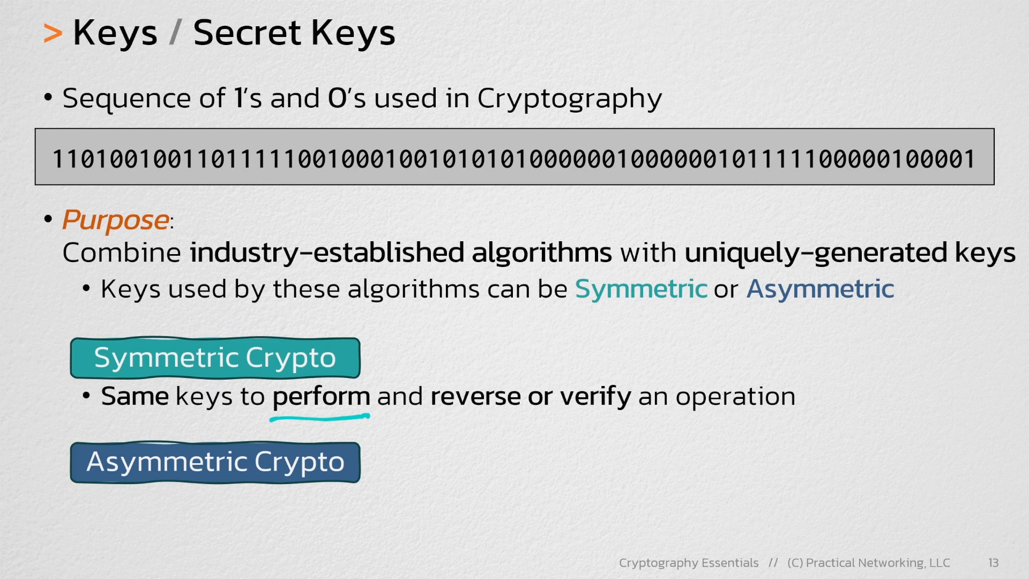
{"action": "left_click_drag", "start_coordinate": [414, 420], "coordinate": [624, 415]}
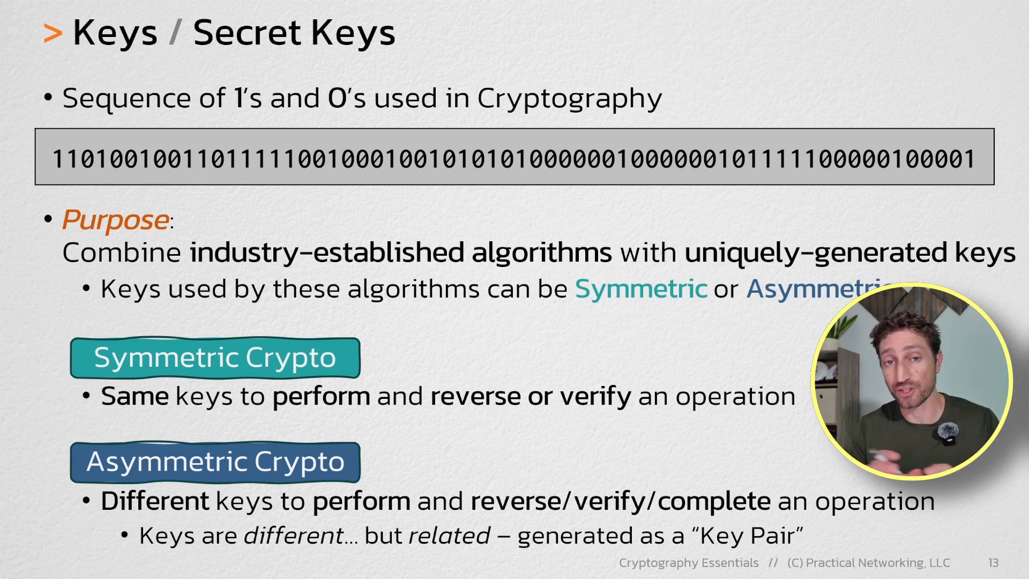
{"action": "left_click_drag", "start_coordinate": [236, 322], "coordinate": [198, 427]}
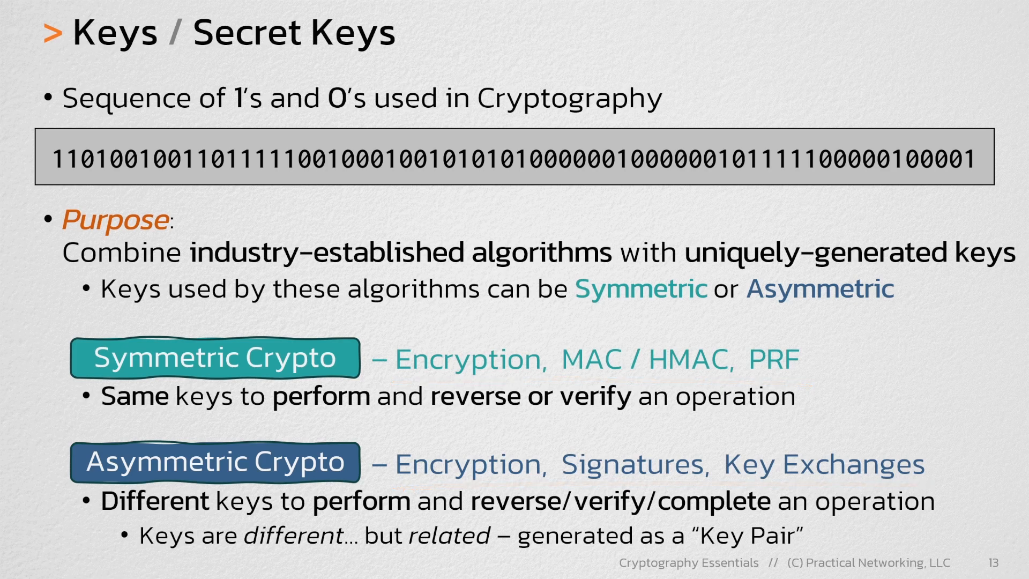
{"action": "left_click_drag", "start_coordinate": [65, 63], "coordinate": [408, 64]}
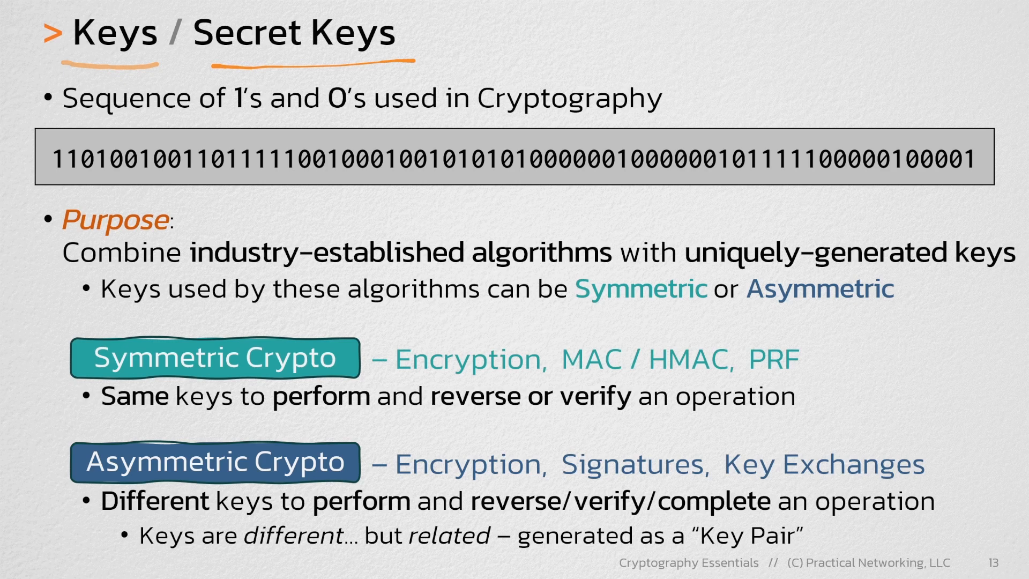